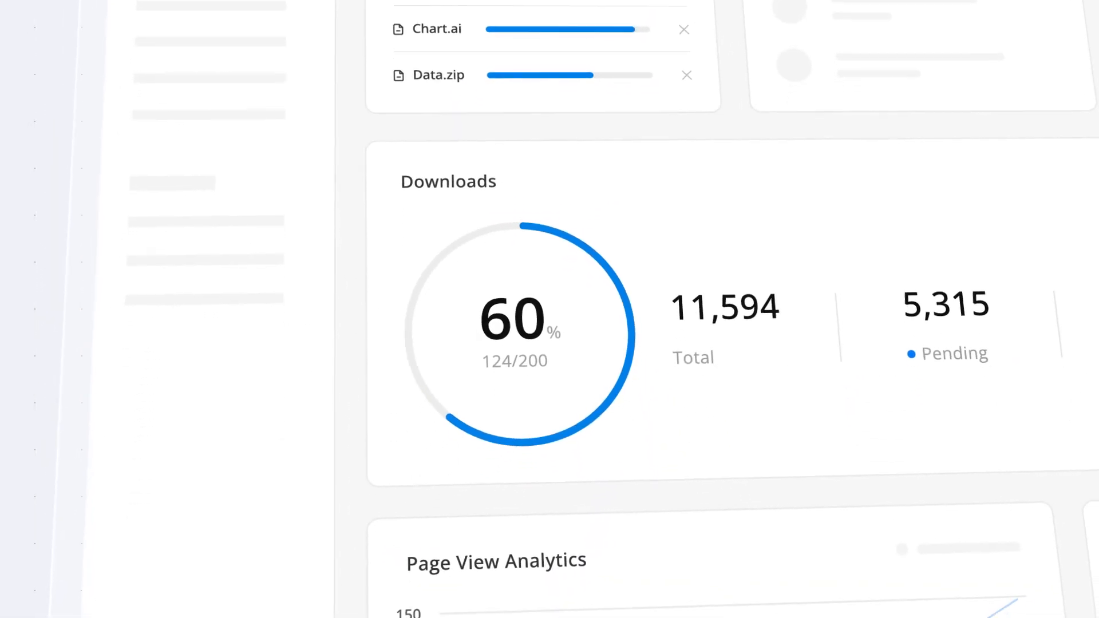
pyautogui.scroll(-3)
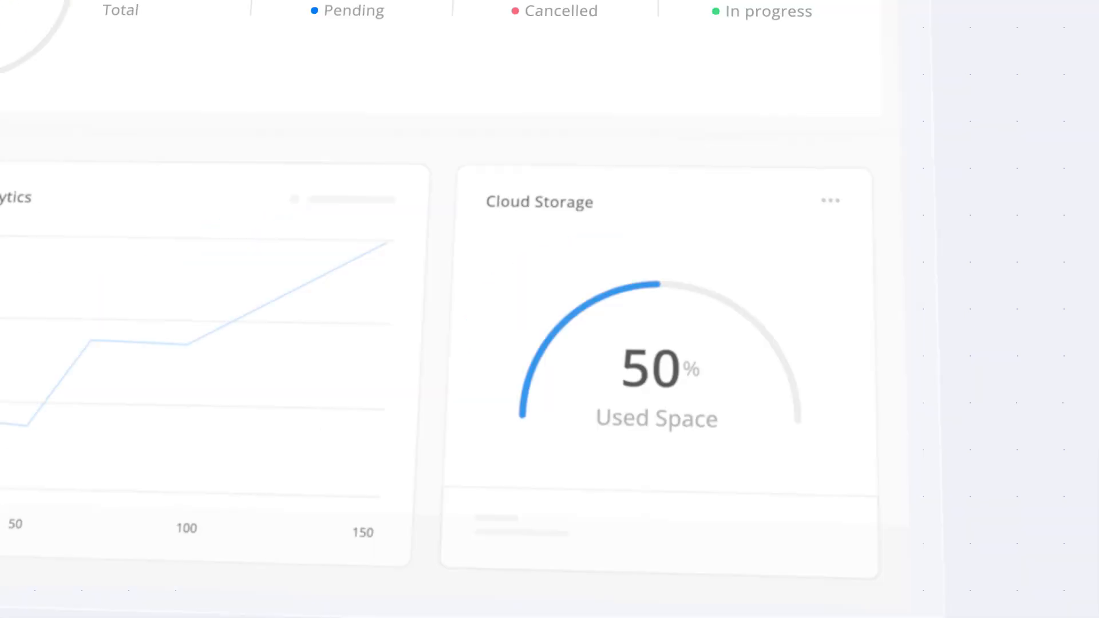